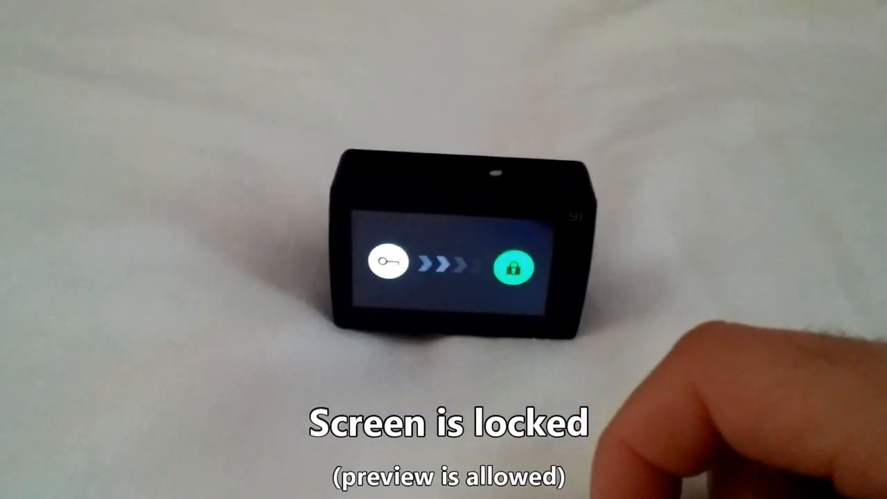
Slide the lock control across to unlock the camera and reach the video preview
left_click_drag(388, 266, 515, 269)
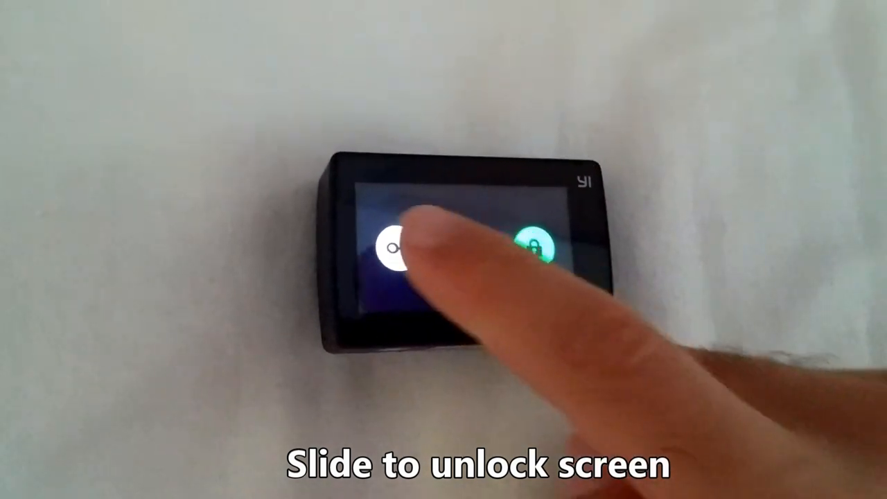
left_click_drag(395, 247, 533, 243)
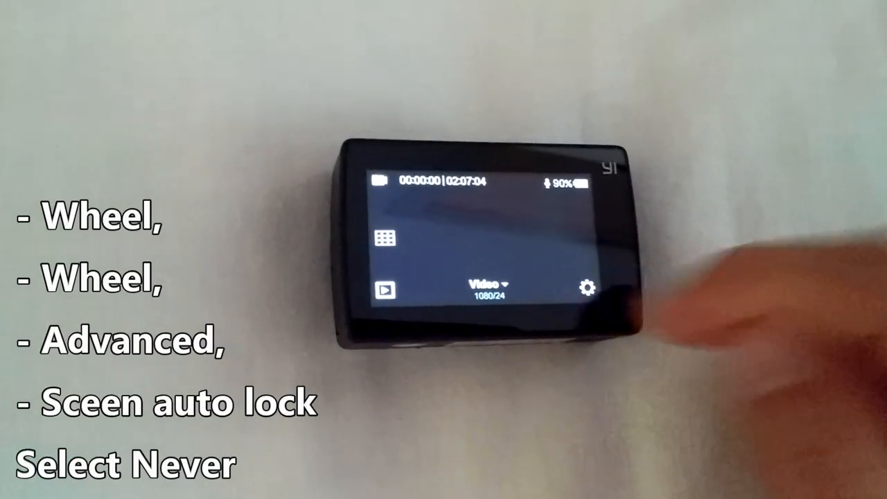
In Advanced settings, set Screen Auto Lock to Never
left_click(587, 286)
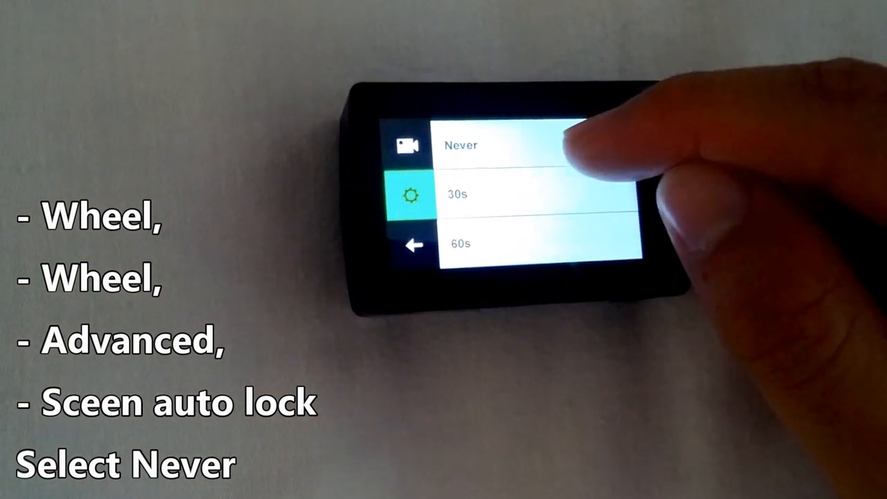
left_click(460, 146)
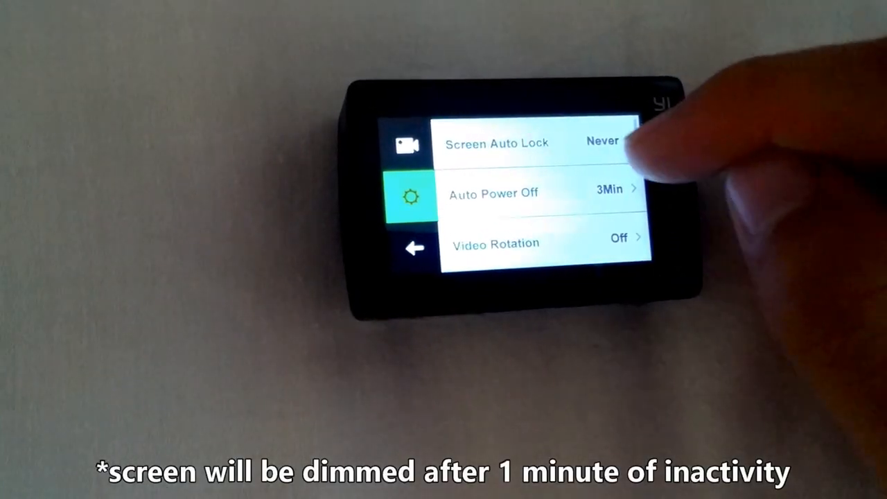
scroll("down", 3)
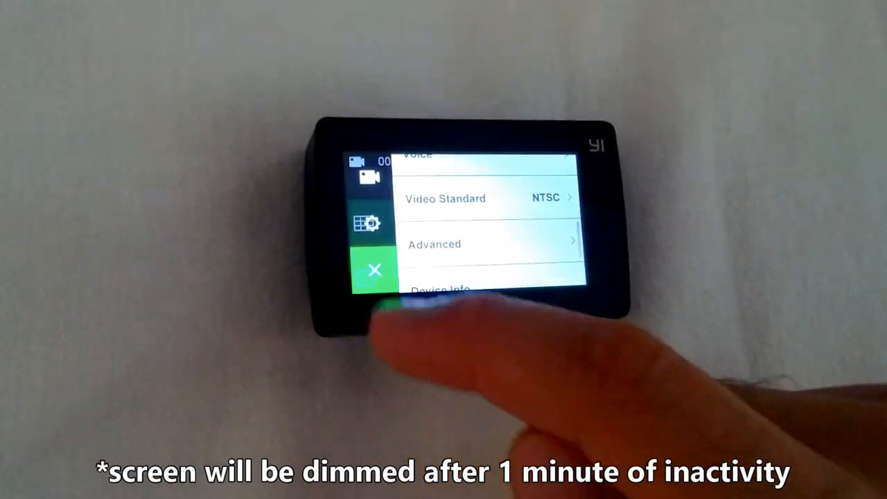